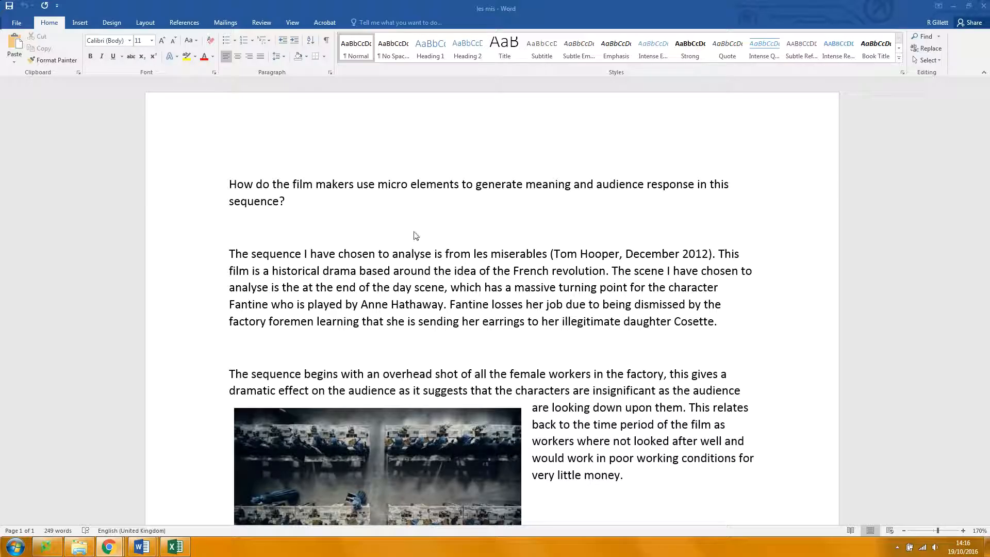
{"action": "mouse_move", "coordinate": [473, 264]}
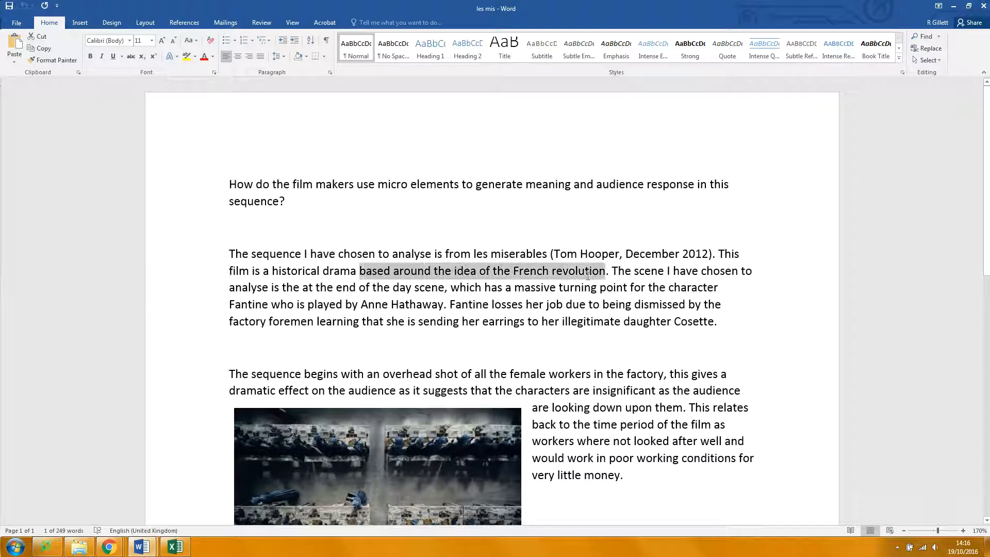
- Select the 'end of the day' phrase, visit the Screencastify recordings, then return to the les mis essay
{"action": "left_click", "coordinate": [673, 329]}
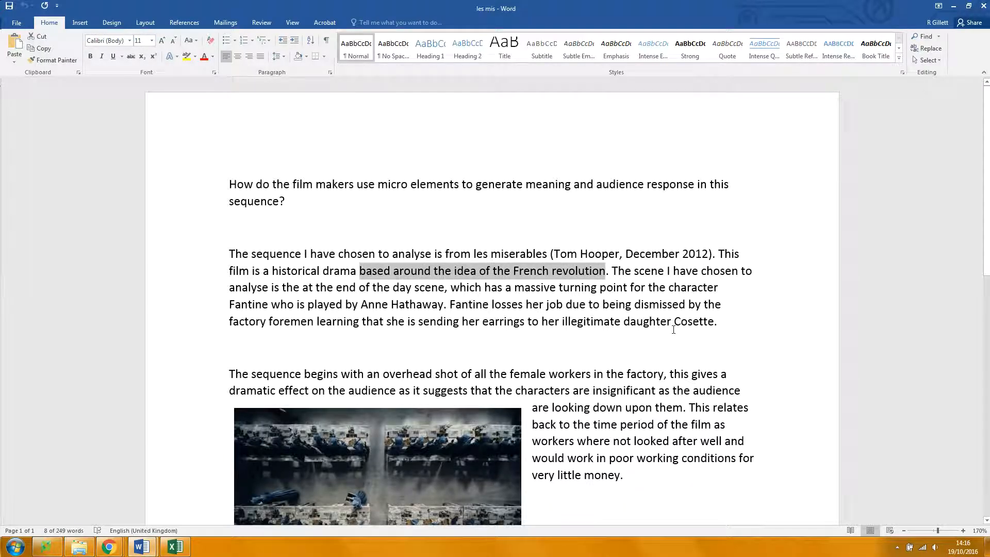
{"action": "mouse_move", "coordinate": [685, 317]}
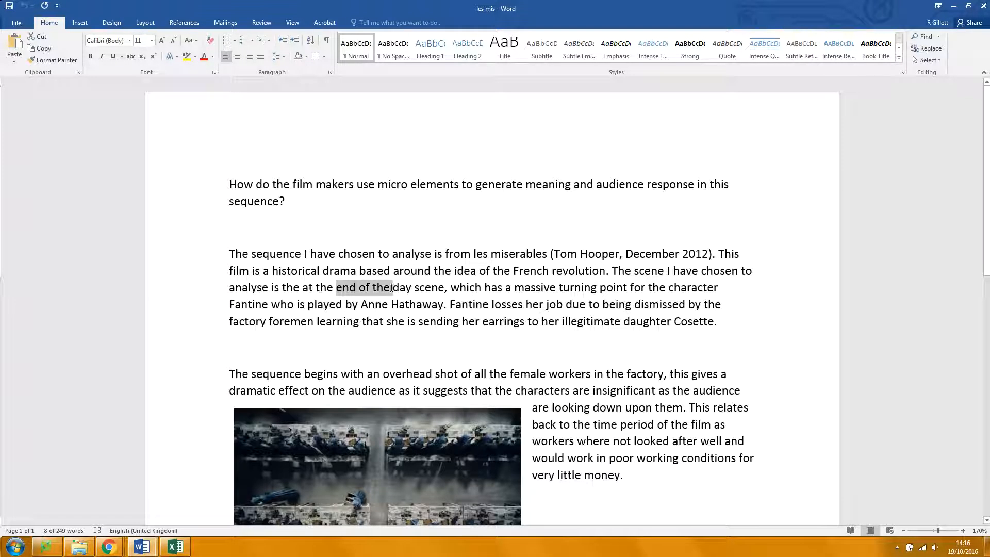
{"action": "double_click", "coordinate": [398, 287]}
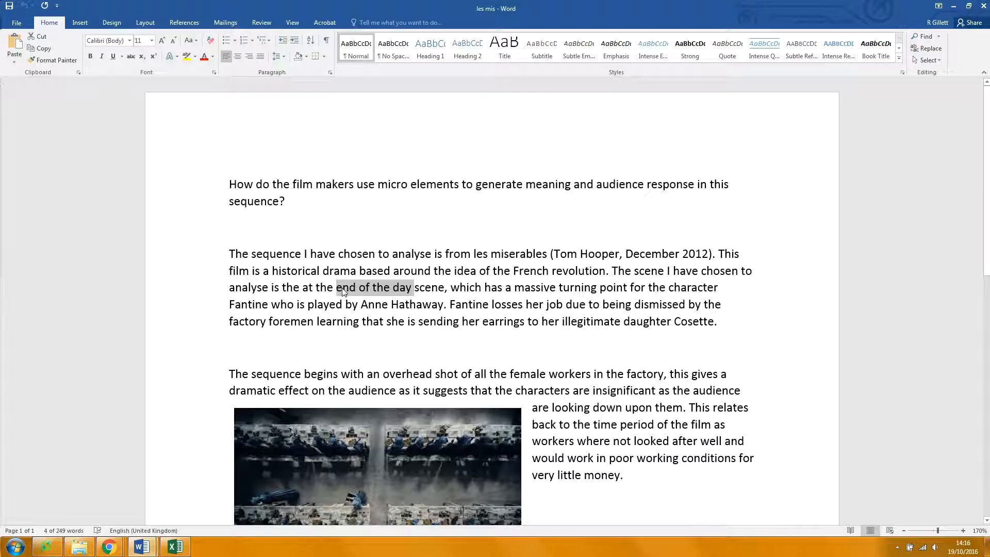
{"action": "mouse_move", "coordinate": [399, 292]}
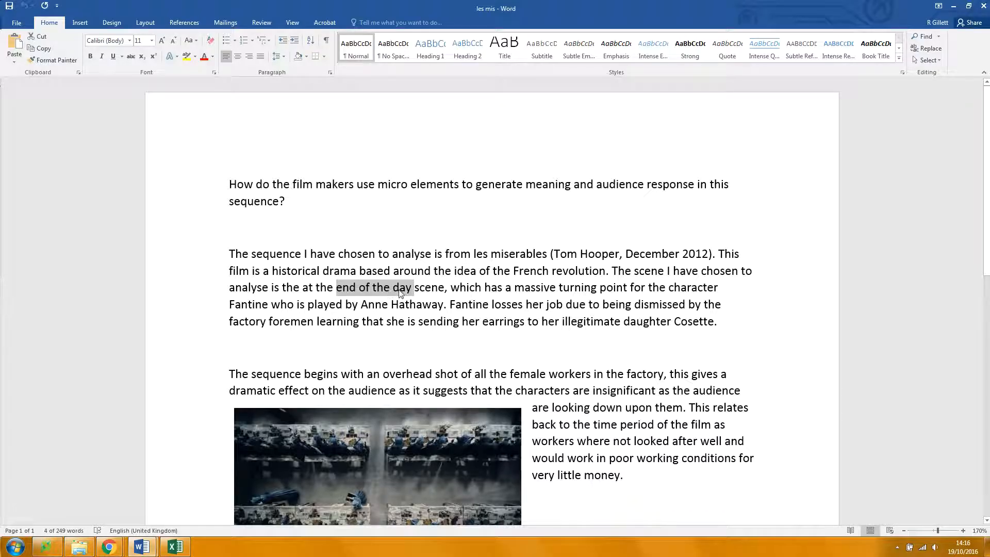
{"action": "mouse_move", "coordinate": [389, 306]}
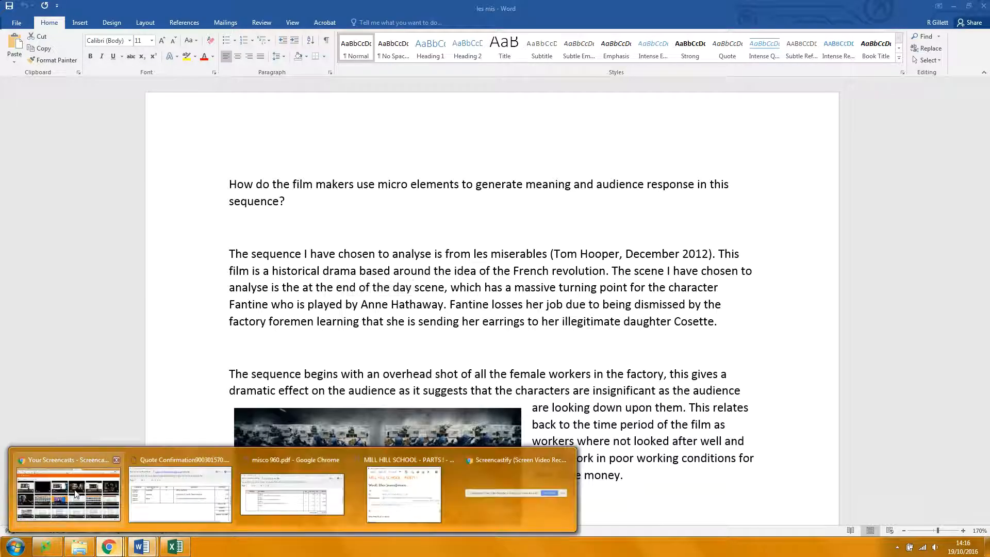
{"action": "left_click", "coordinate": [68, 492]}
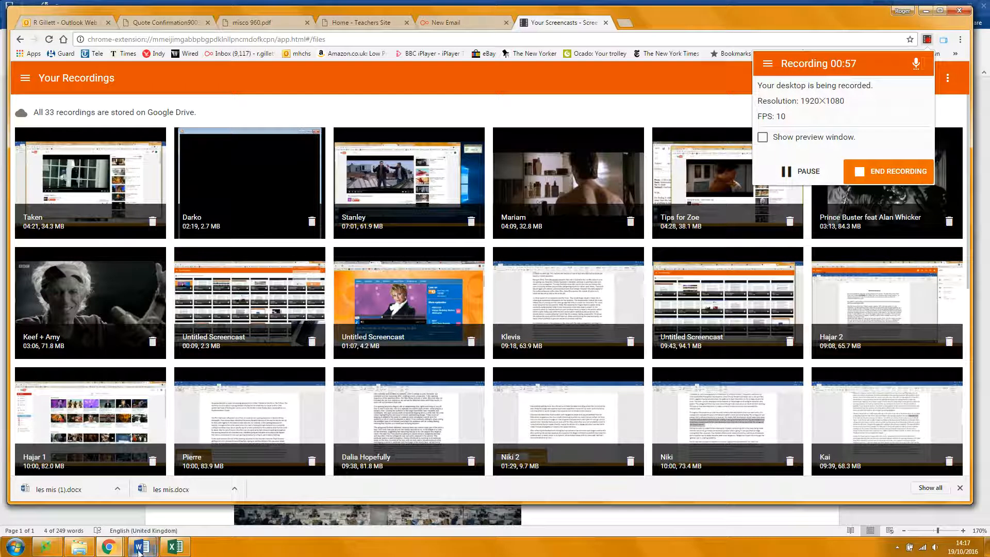
{"action": "mouse_move", "coordinate": [142, 545]}
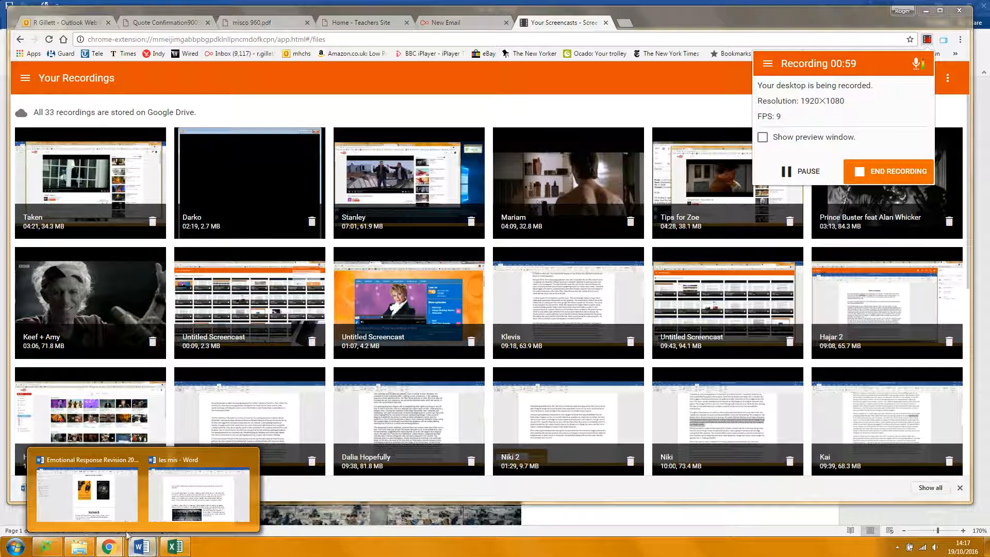
{"action": "left_click", "coordinate": [199, 495]}
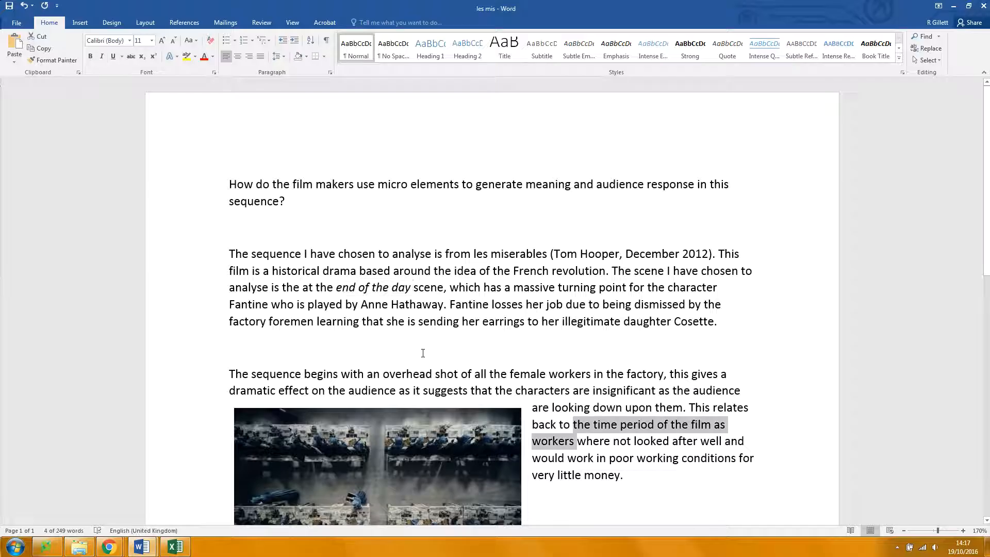
- Scroll down to the 'camera then intercuts' paragraph with Fantine's mid-shot still
{"action": "left_click", "coordinate": [665, 489]}
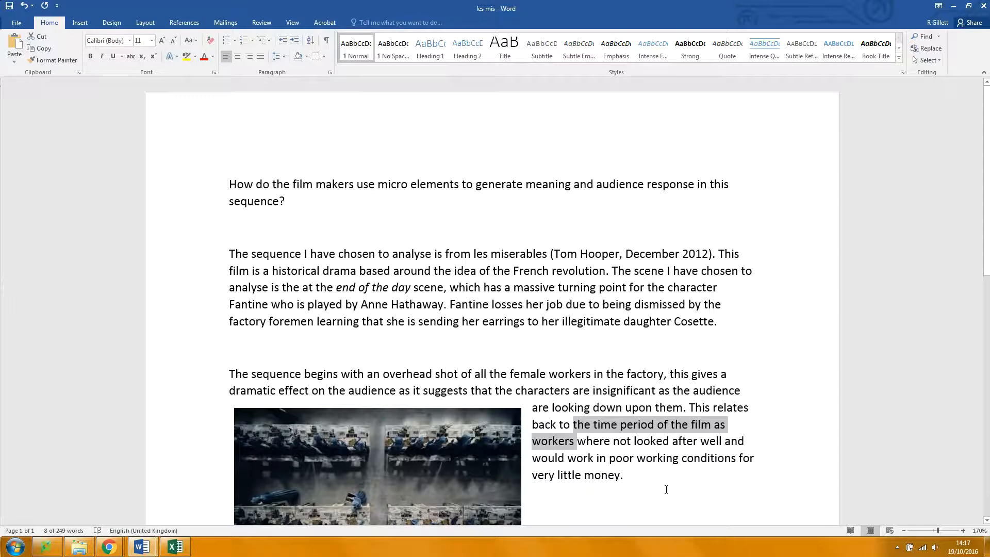
{"action": "scroll", "scroll_direction": "down", "scroll_amount": 3}
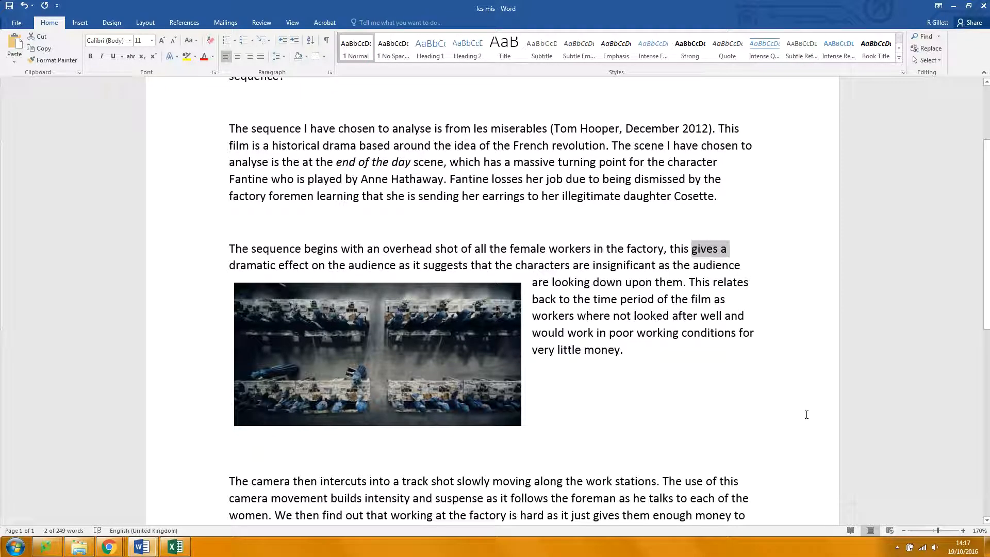
{"action": "scroll", "scroll_direction": "down", "scroll_amount": 3}
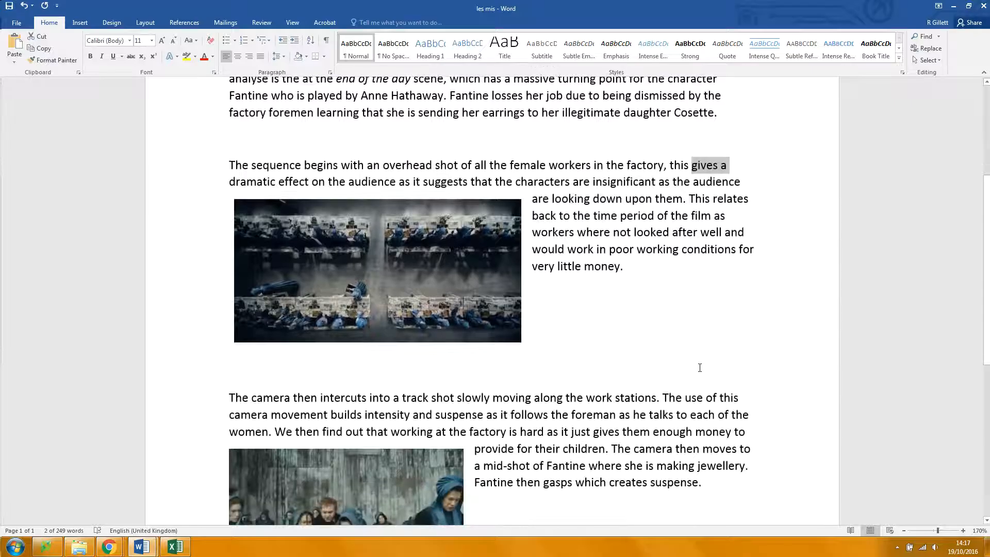
{"action": "scroll", "scroll_direction": "down", "scroll_amount": 3}
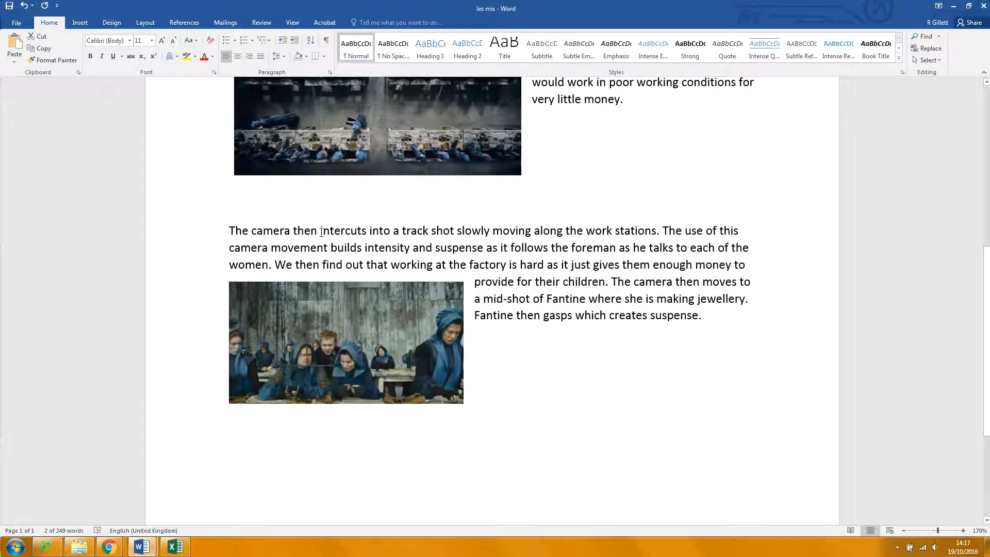
- Select the word 'intercuts' in the tracking-shot paragraph
{"action": "double_click", "coordinate": [341, 230]}
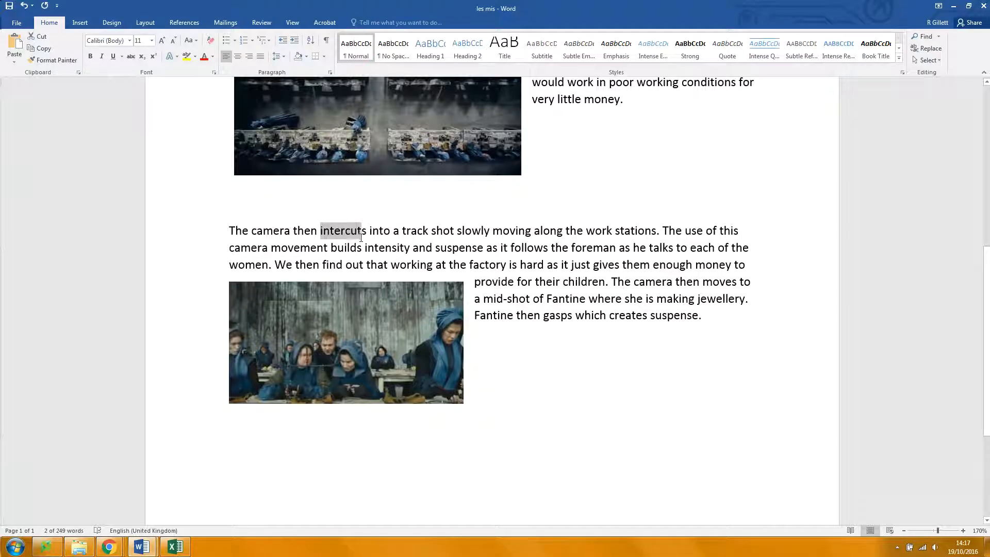
{"action": "double_click", "coordinate": [340, 231]}
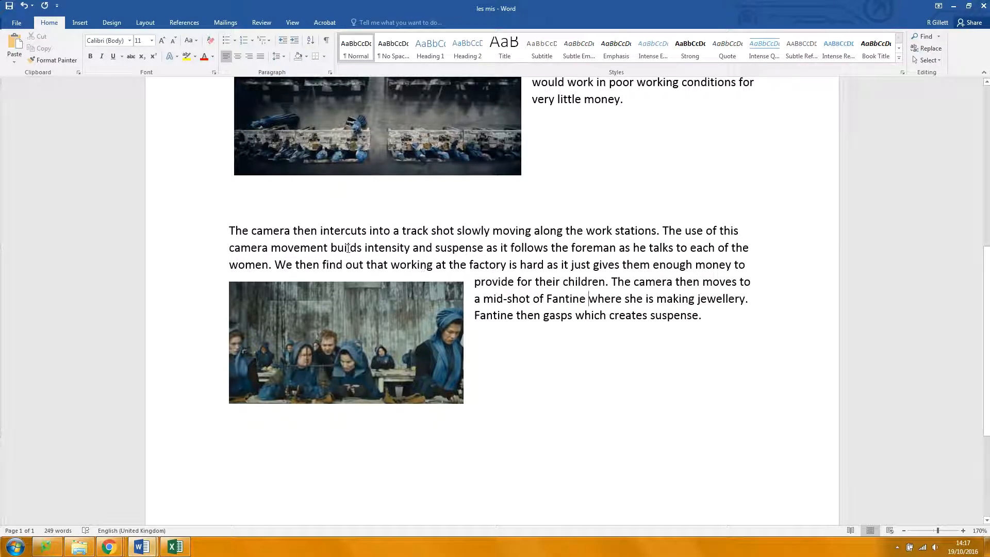
{"action": "mouse_move", "coordinate": [214, 332]}
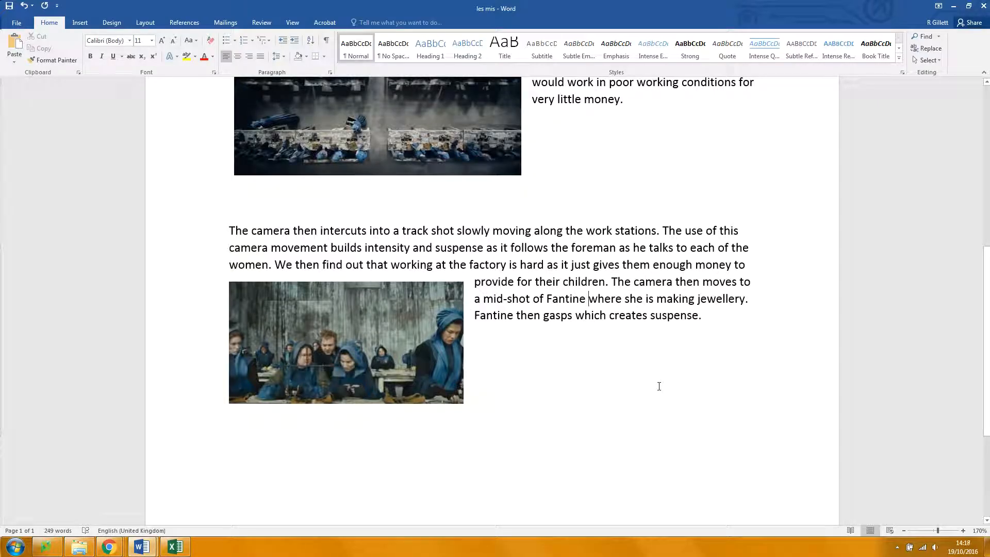
{"action": "mouse_move", "coordinate": [638, 380]}
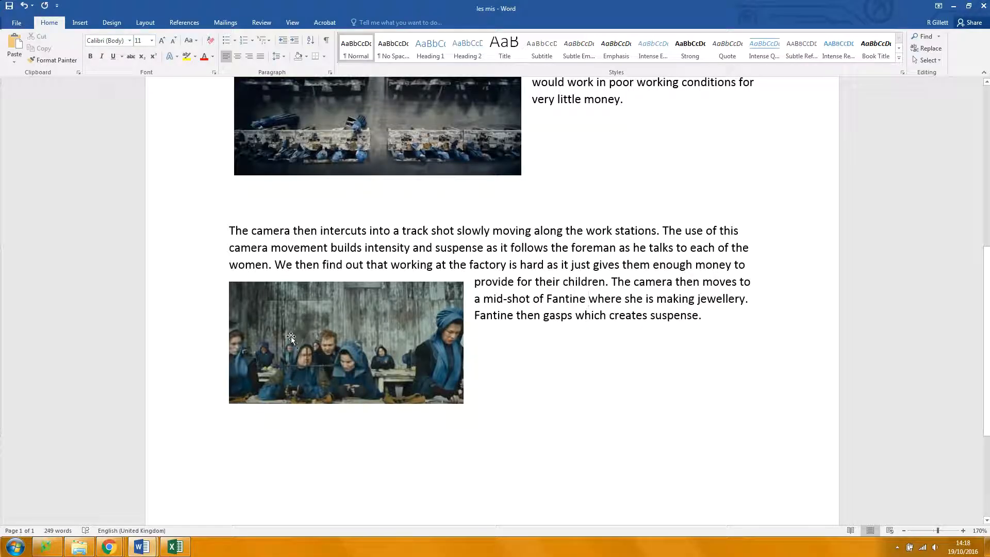
{"action": "mouse_move", "coordinate": [333, 378]}
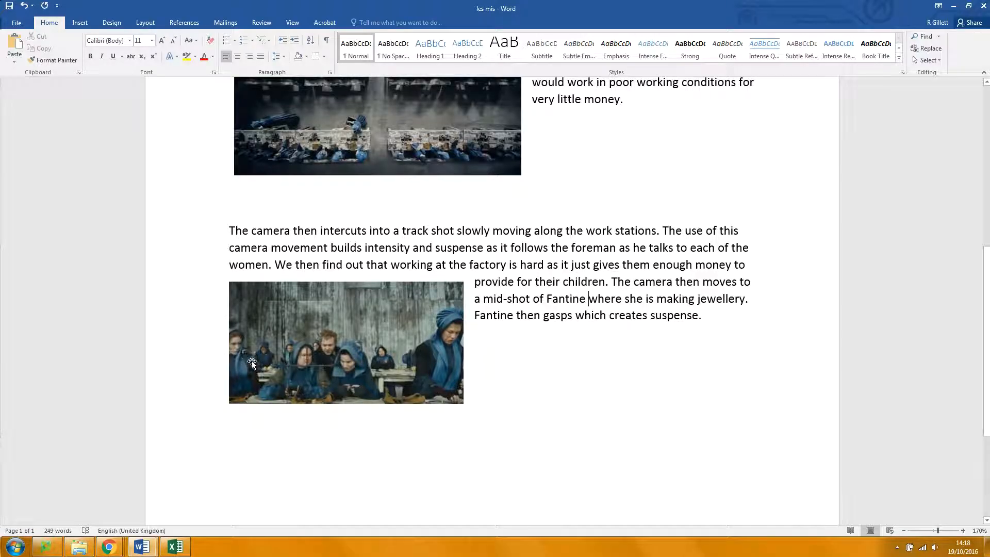
{"action": "mouse_move", "coordinate": [368, 360]}
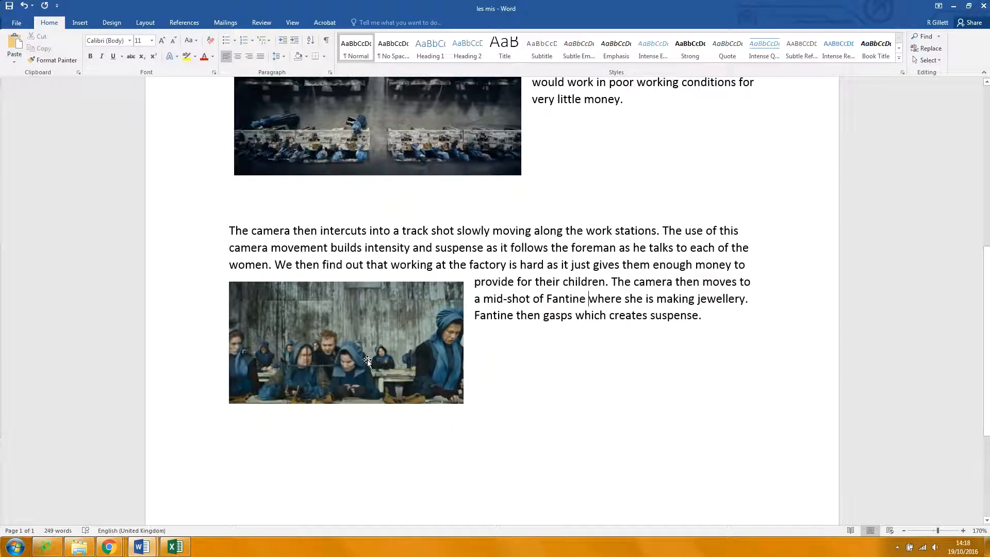
{"action": "mouse_move", "coordinate": [420, 361]}
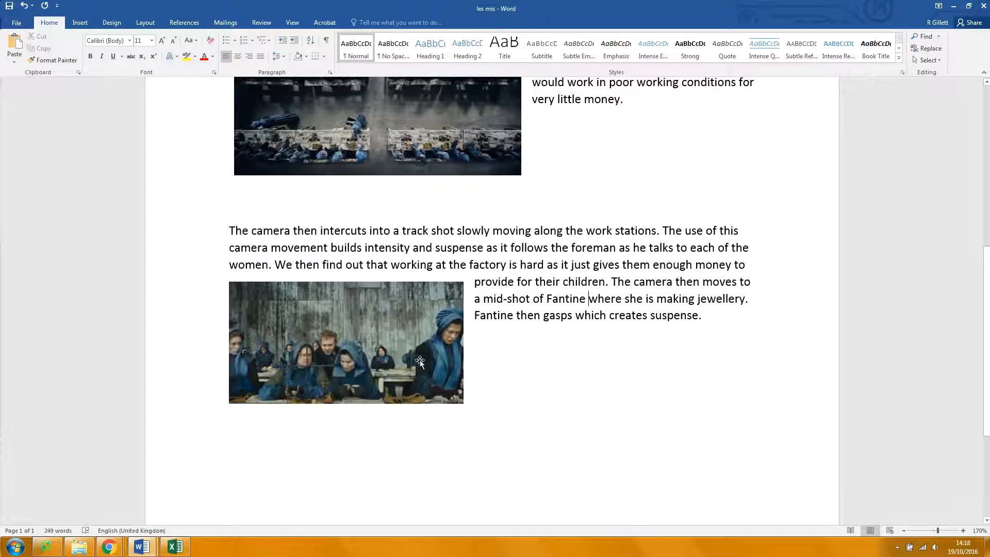
{"action": "mouse_move", "coordinate": [274, 371]}
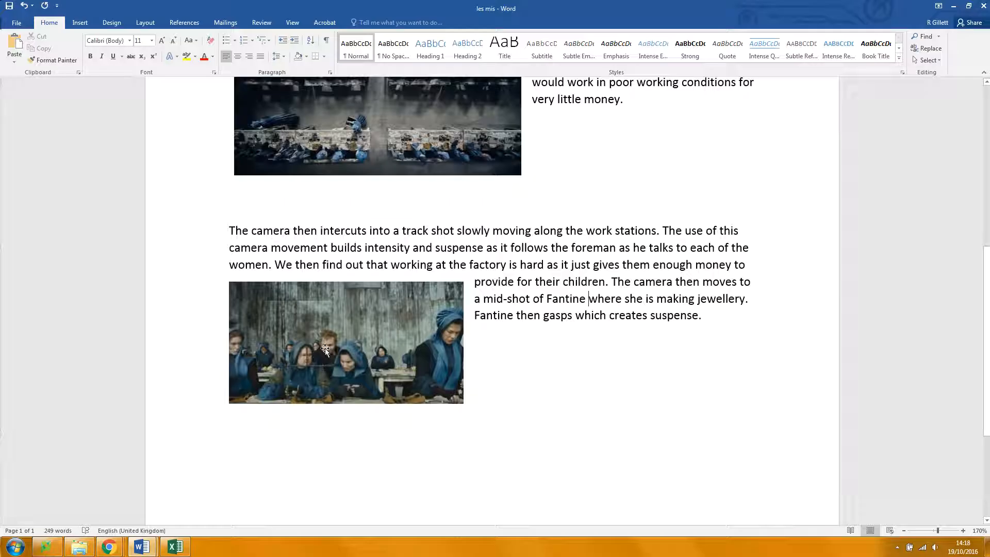
{"action": "mouse_move", "coordinate": [442, 374]}
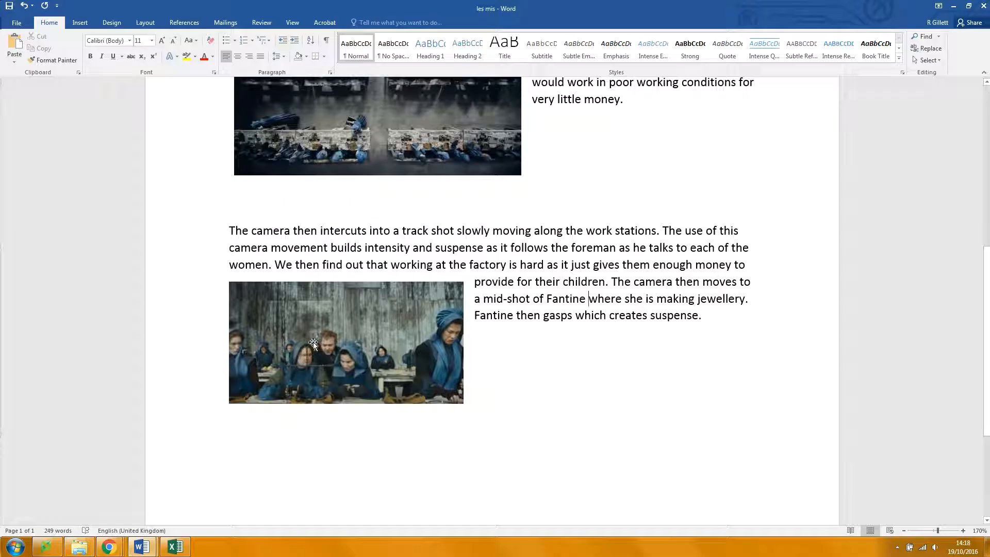
{"action": "mouse_move", "coordinate": [419, 358]}
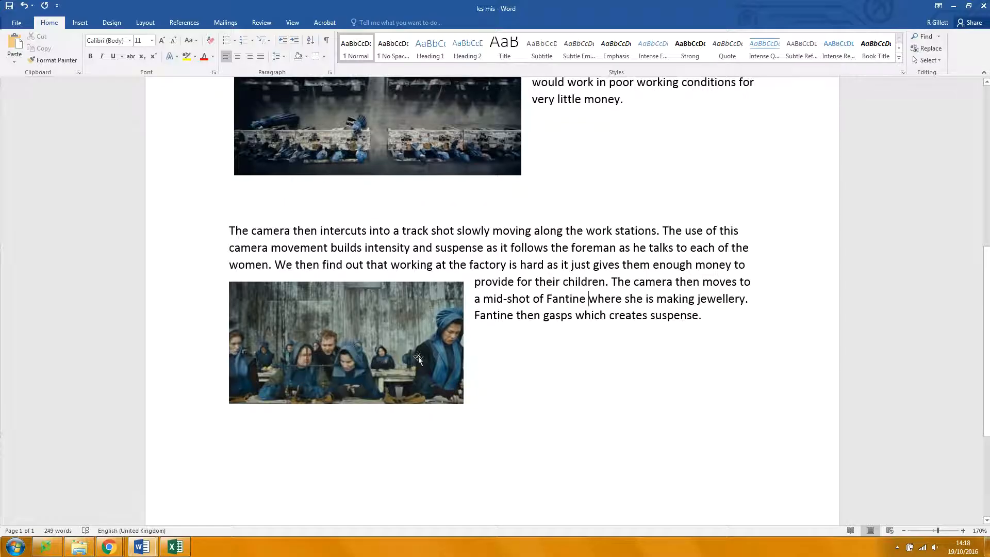
{"action": "mouse_move", "coordinate": [588, 432]}
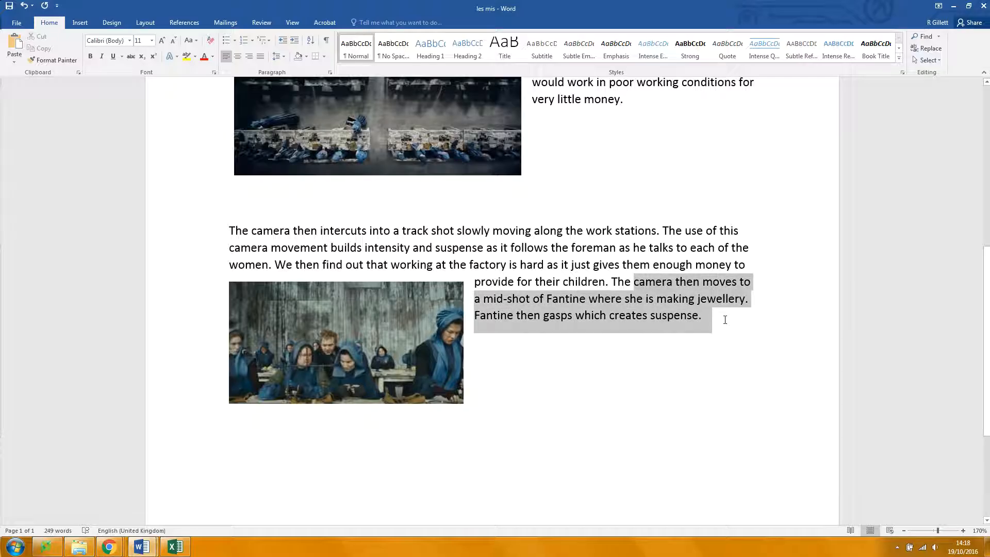
- Scroll back up the essay and switch to the Screencastify recordings library in Chrome
{"action": "scroll", "scroll_direction": "up", "scroll_amount": 3}
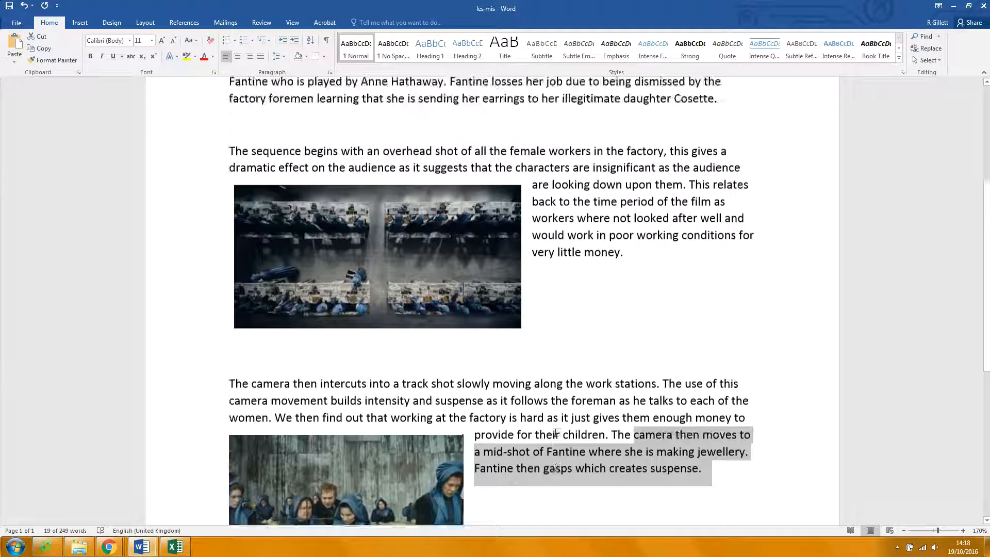
{"action": "scroll", "scroll_direction": "up", "scroll_amount": 3}
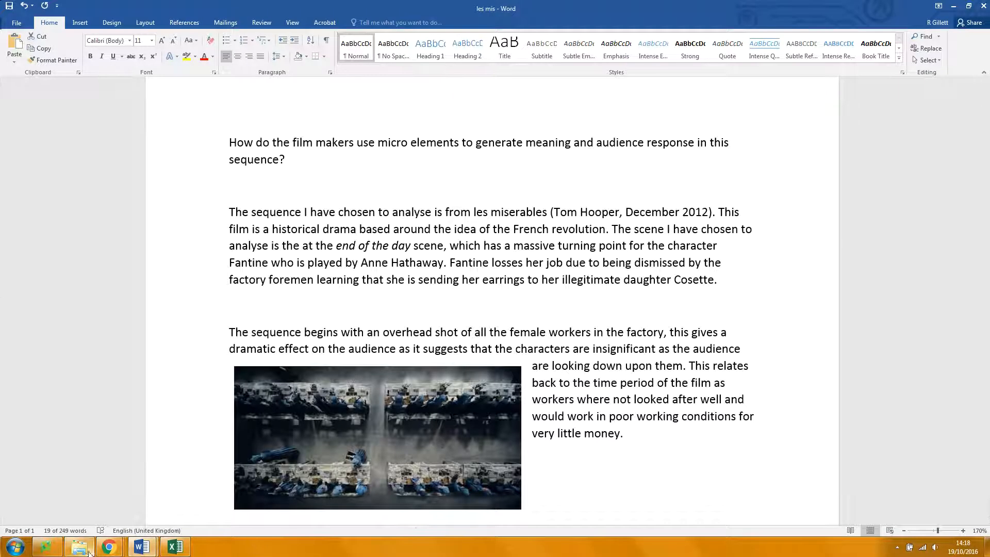
{"action": "left_click", "coordinate": [108, 545]}
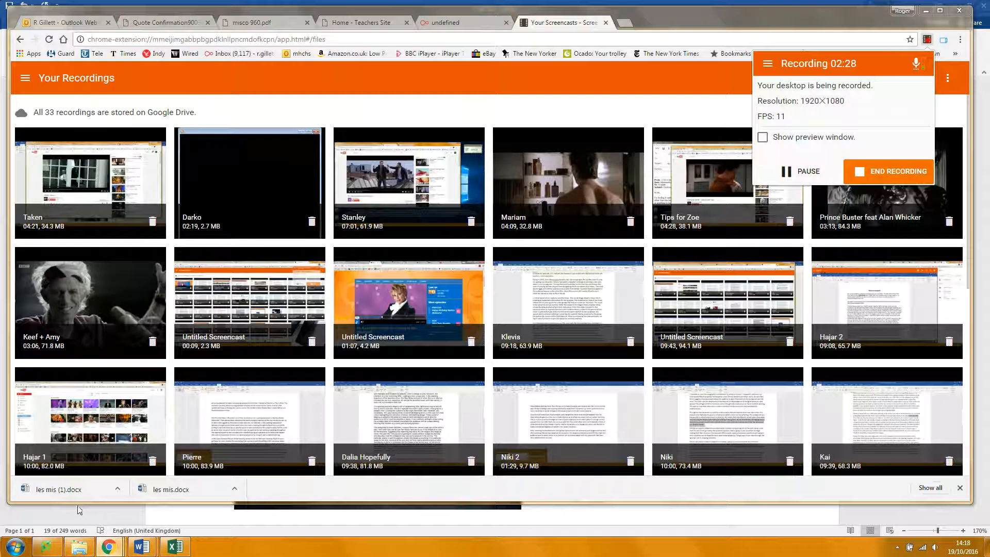